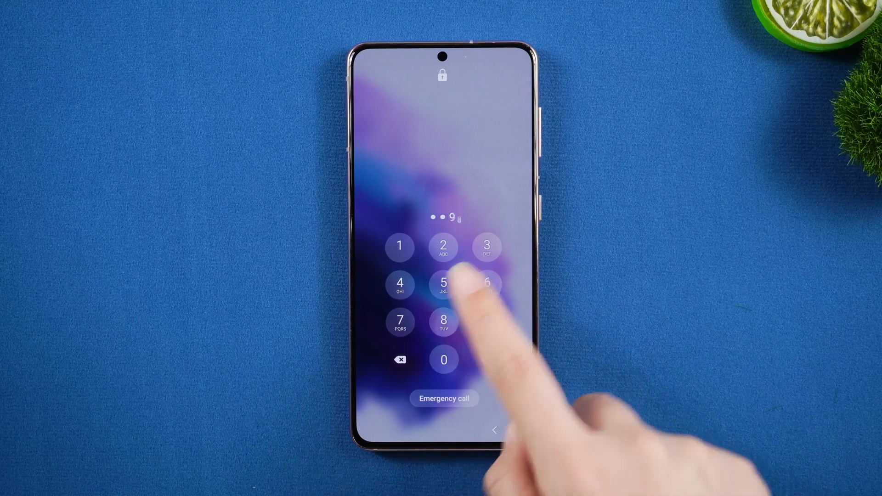
After failed passcode guesses, scroll the UltFone page to the Android Screen Unlock free-download panel
click(487, 283)
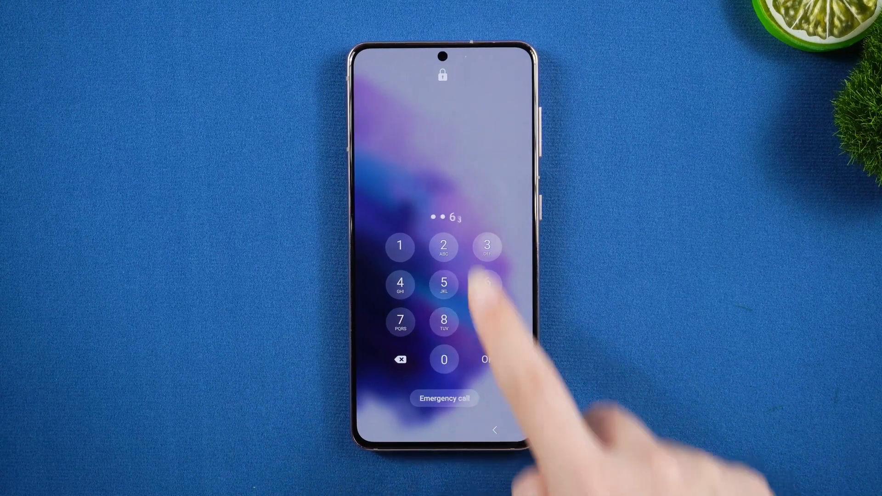
click(486, 286)
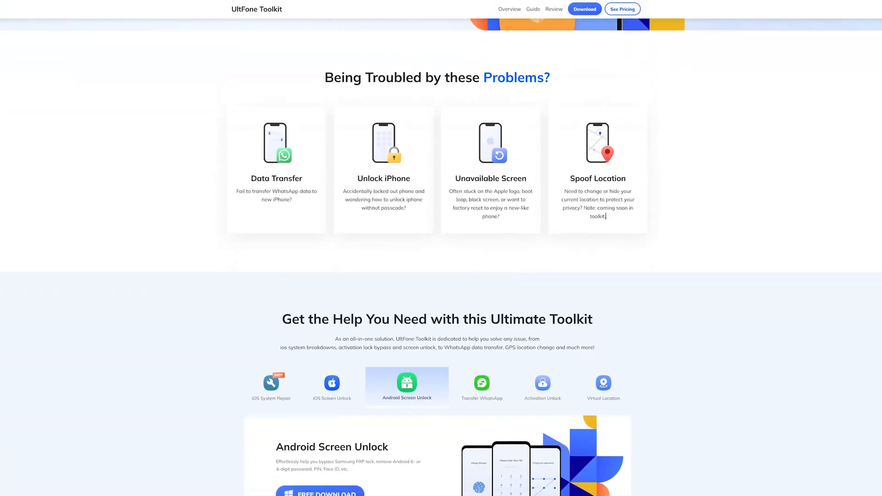
scroll(down, 3)
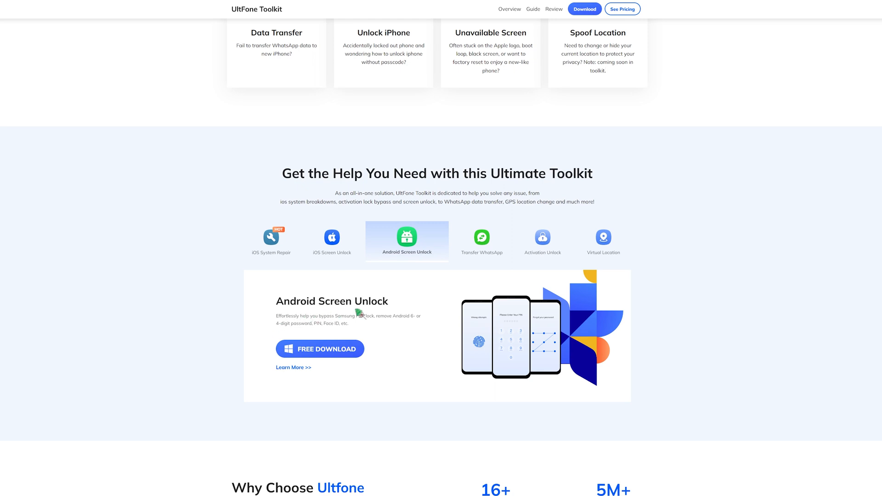
mouse_move(394, 345)
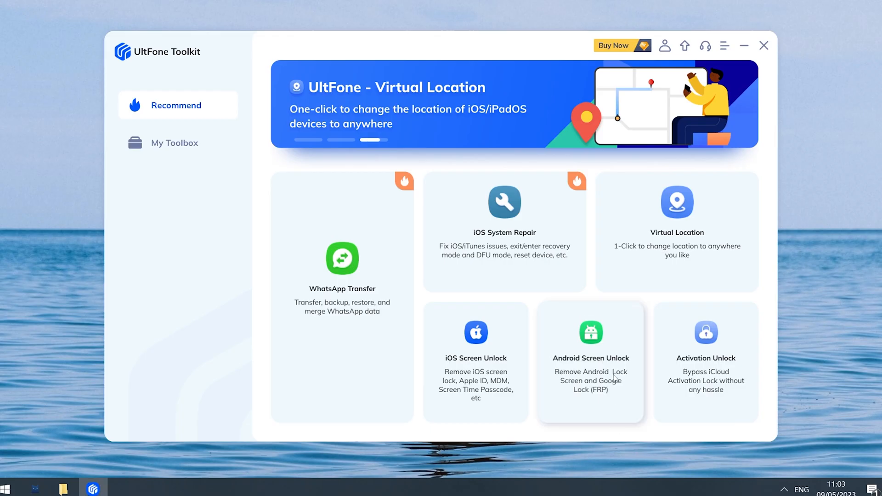
Launch the Android Screen Unlock tile from the Recommend page of the desktop app
click(590, 359)
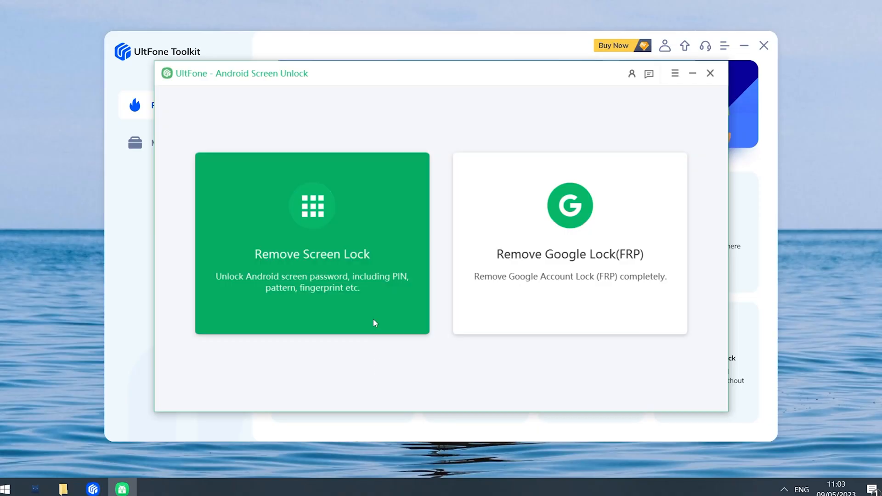
Start Remove Screen Lock (most devices) and confirm Yes to the data-erase warning
click(311, 243)
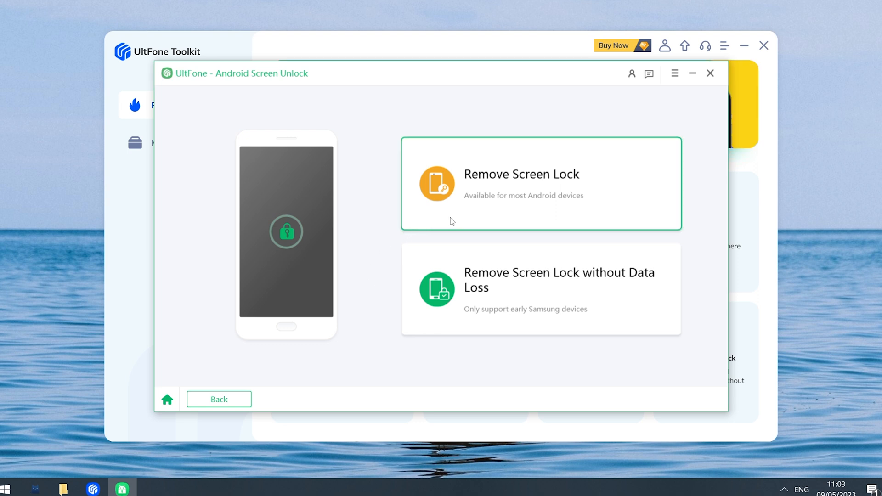
click(540, 183)
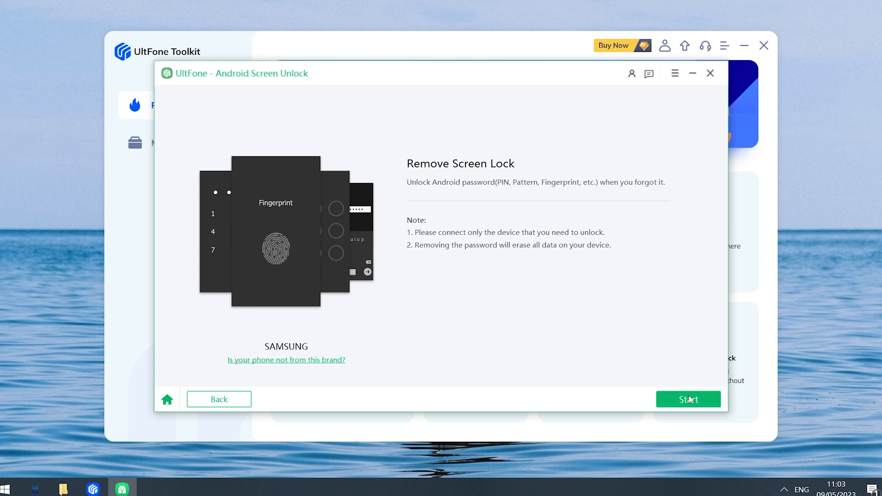
click(688, 399)
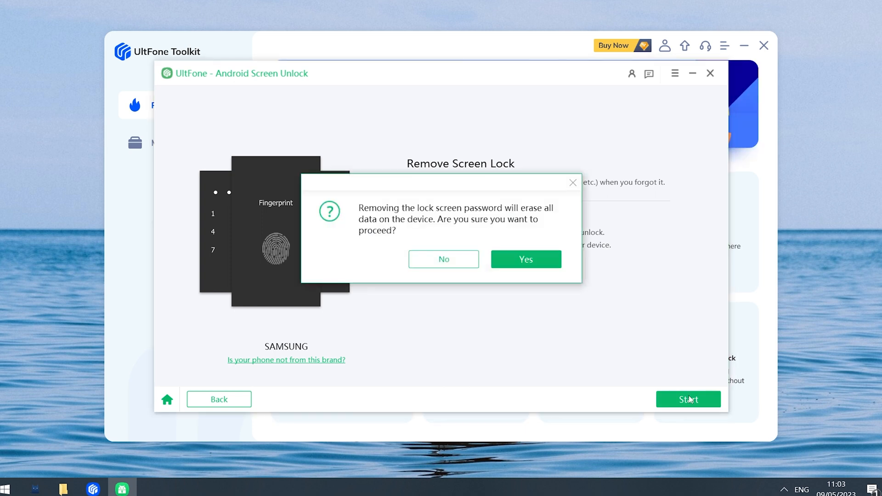
click(525, 259)
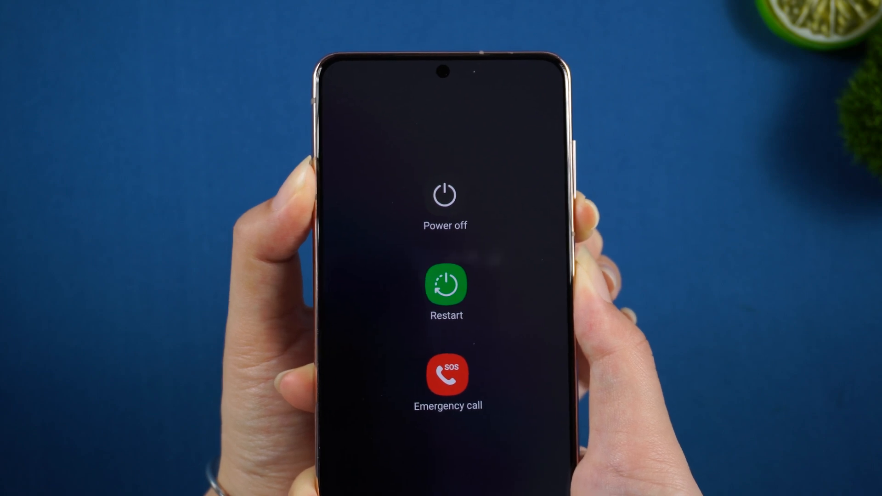
Power off the Samsung phone from its power menu
click(446, 285)
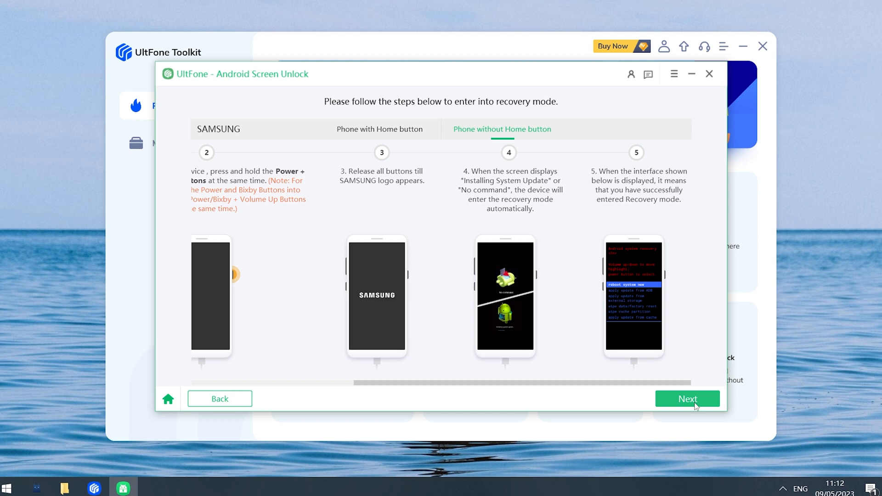
Continue with Next once the phone is in recovery mode
click(687, 399)
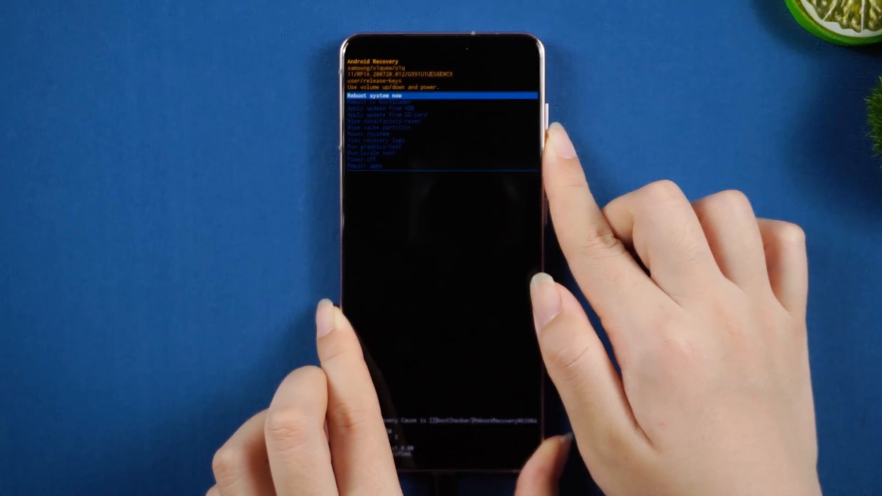
Run Wipe data/factory reset, confirm Factory data reset, then Reboot system now
key(volumedown)
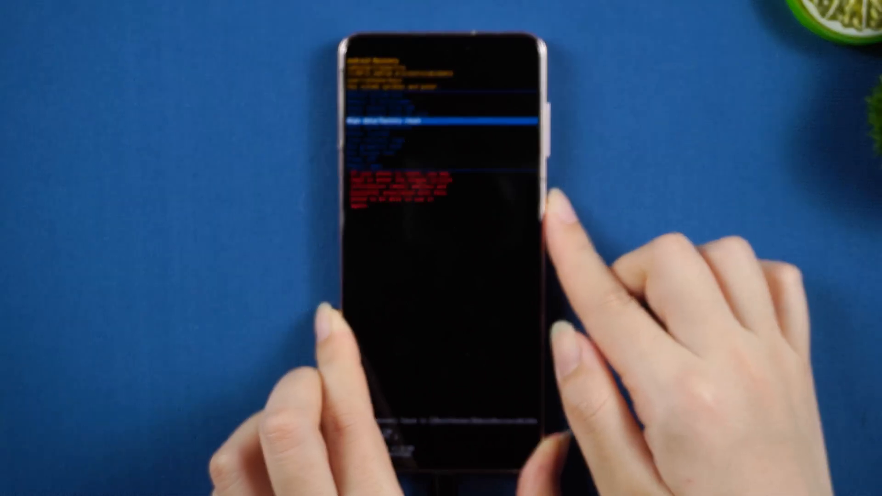
click(554, 196)
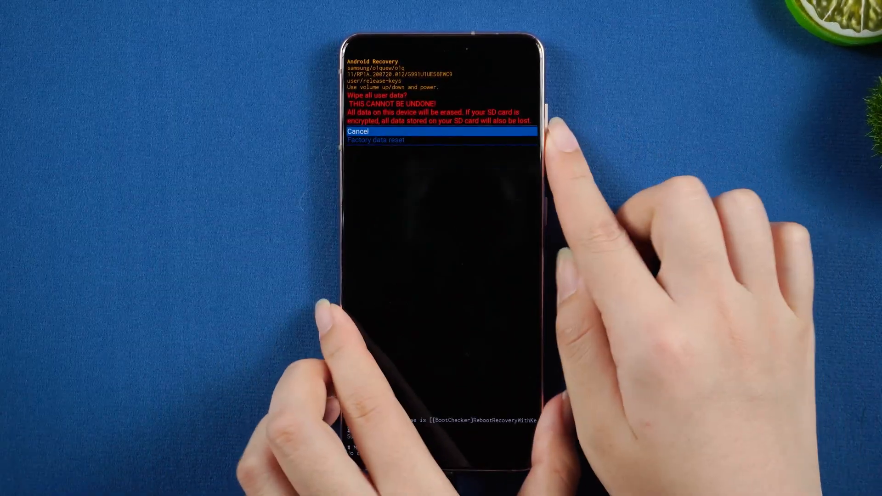
key(VolumeDown)
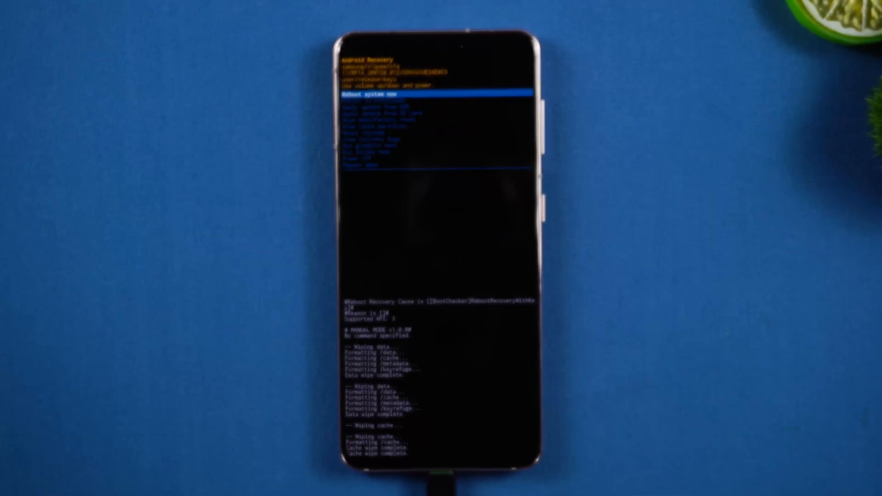
click(554, 203)
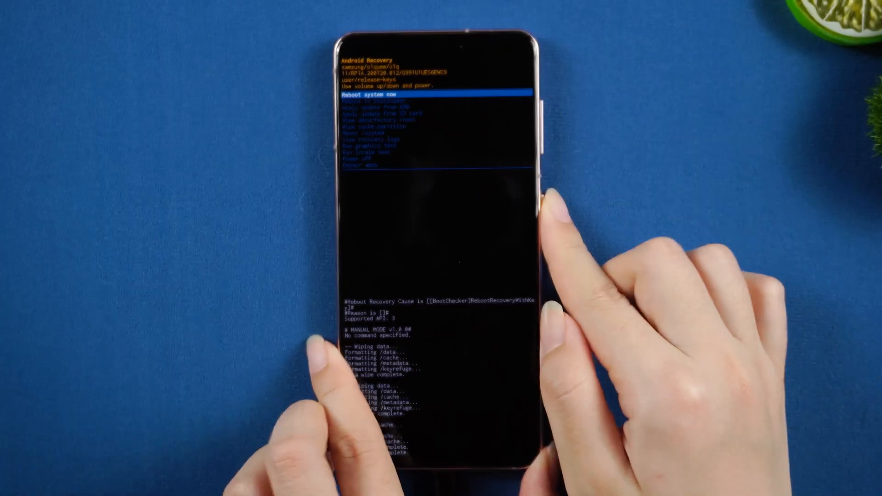
click(546, 193)
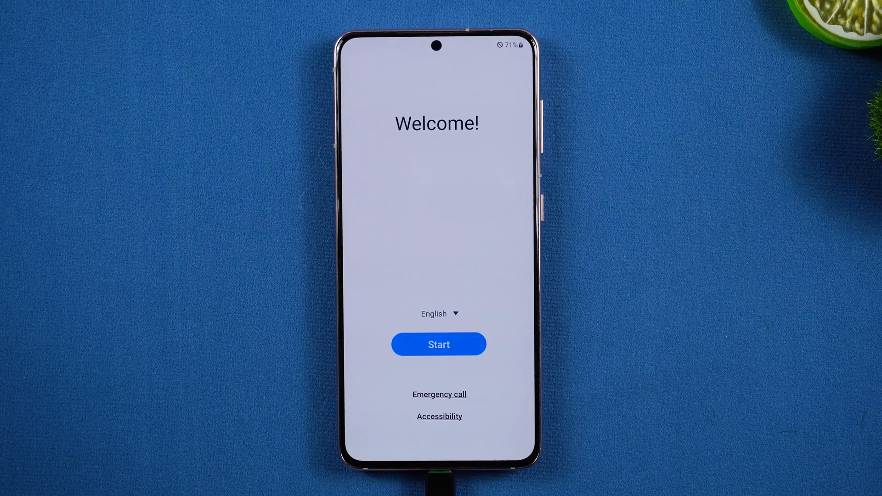
Start setup, accept Samsung terms, skip Protect your phone, and finish to the home screen
click(439, 343)
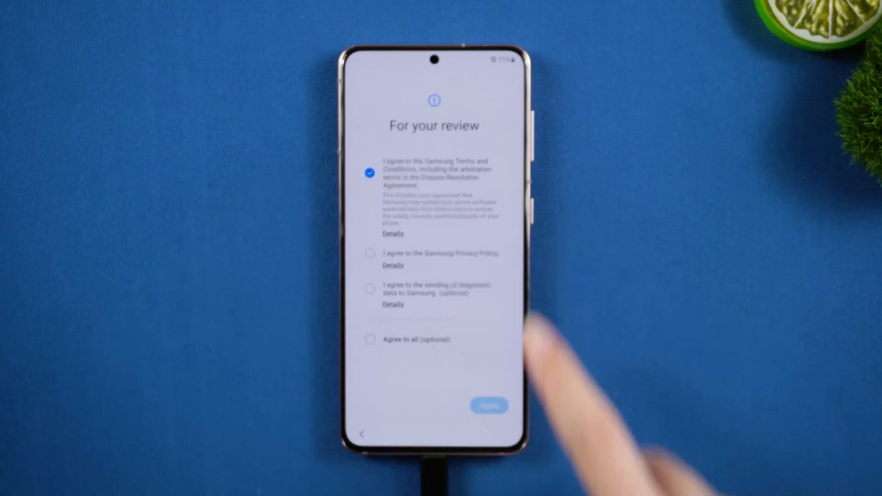
click(489, 405)
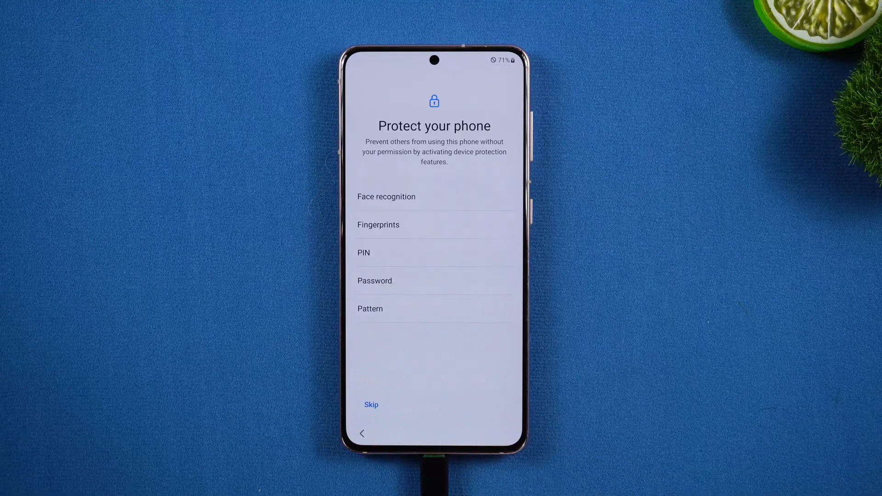
click(370, 405)
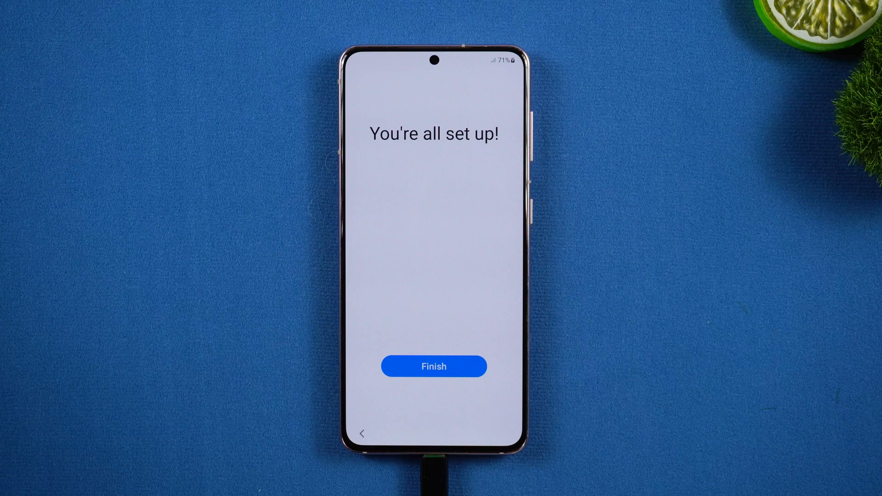
click(434, 366)
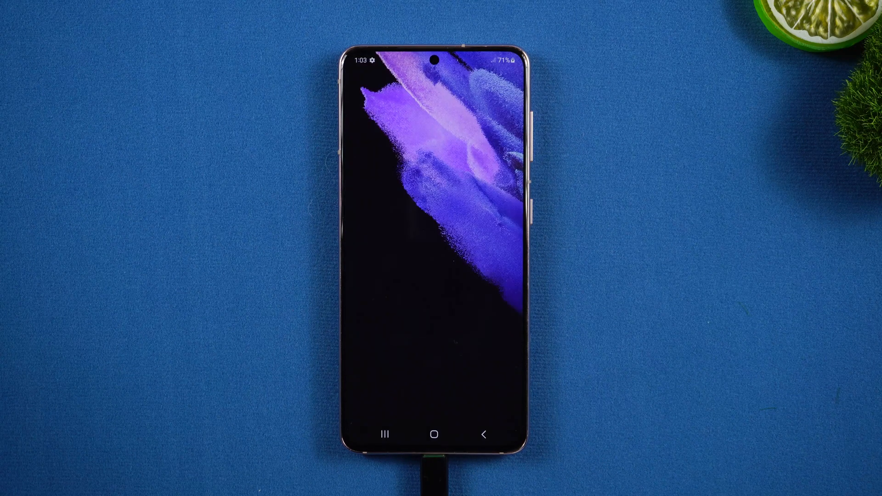